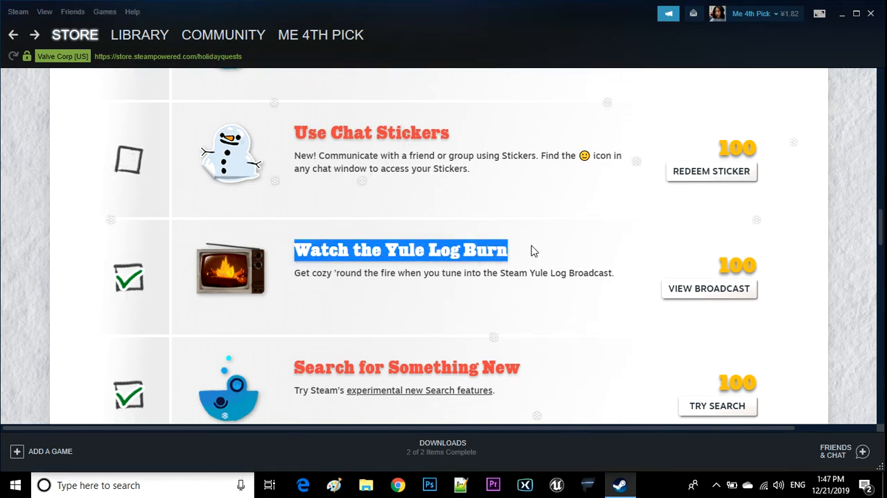
- Expand the Community menu from the holiday quests page
{"action": "left_click", "coordinate": [223, 35]}
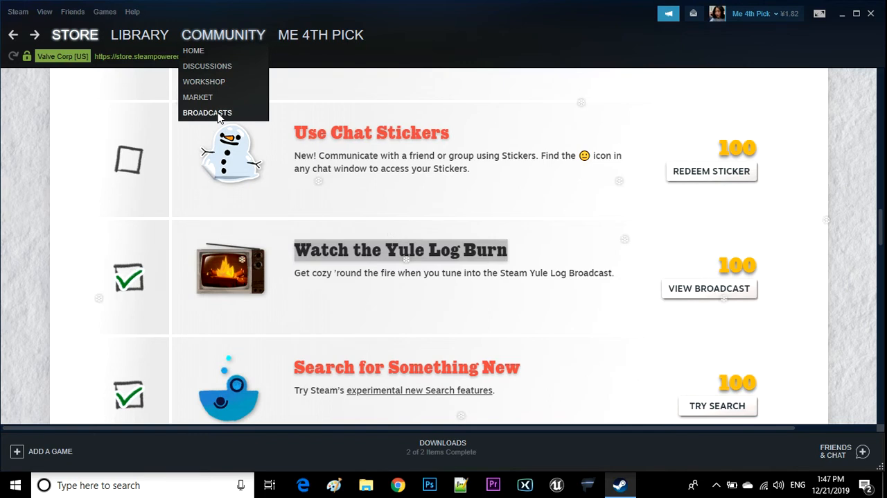
- Go to Community Broadcasts and bring the Steam Client fireplace stream into view
{"action": "left_click", "coordinate": [208, 113]}
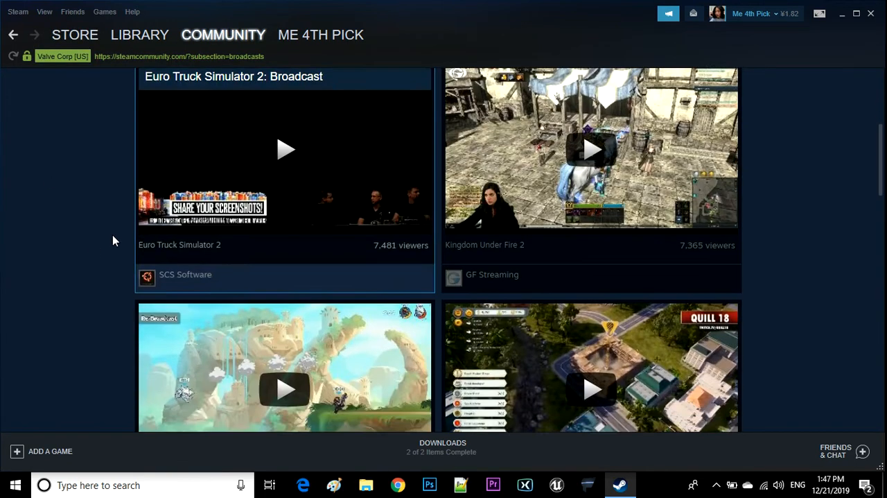
{"action": "scroll", "scroll_direction": "down", "scroll_amount": 3}
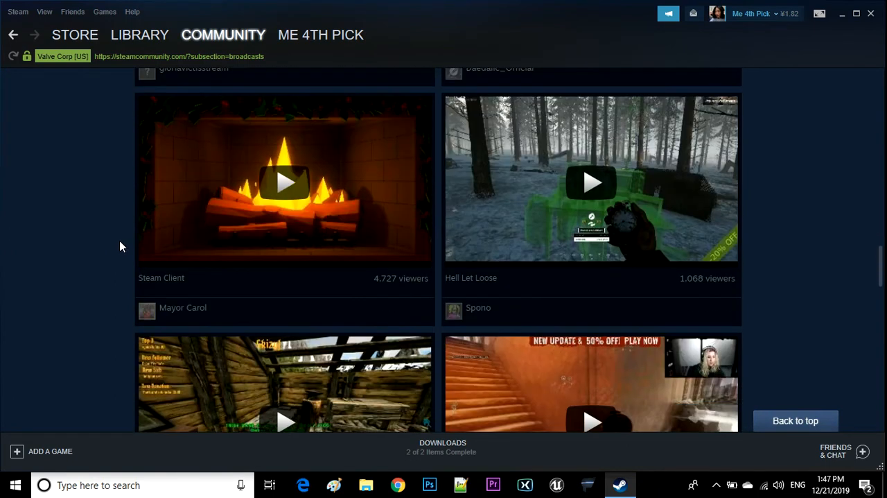
{"action": "mouse_move", "coordinate": [283, 192]}
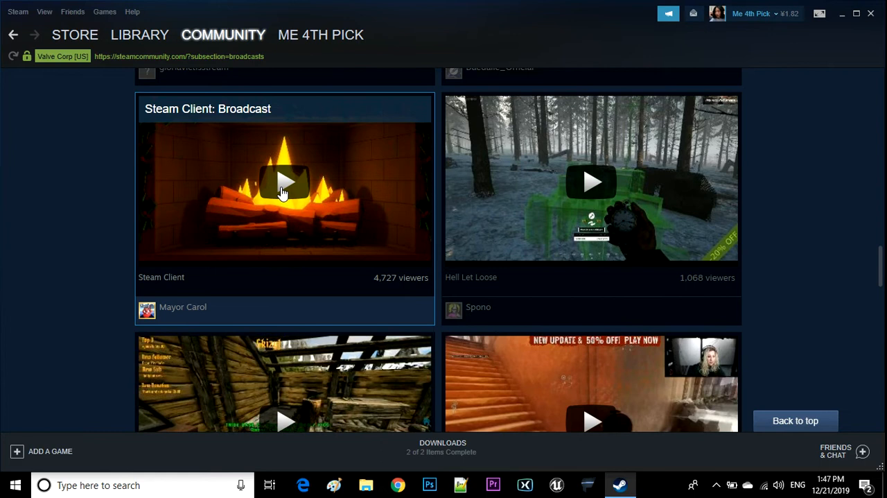
- Play the live Steam Client Yule Log fireplace broadcast so the quest checks off
{"action": "left_click", "coordinate": [284, 181]}
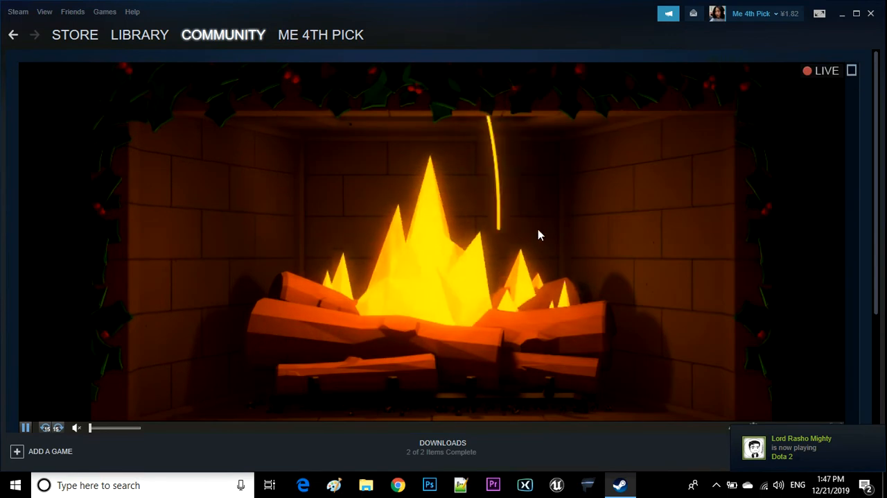
{"action": "scroll", "scroll_direction": "down", "scroll_amount": 3}
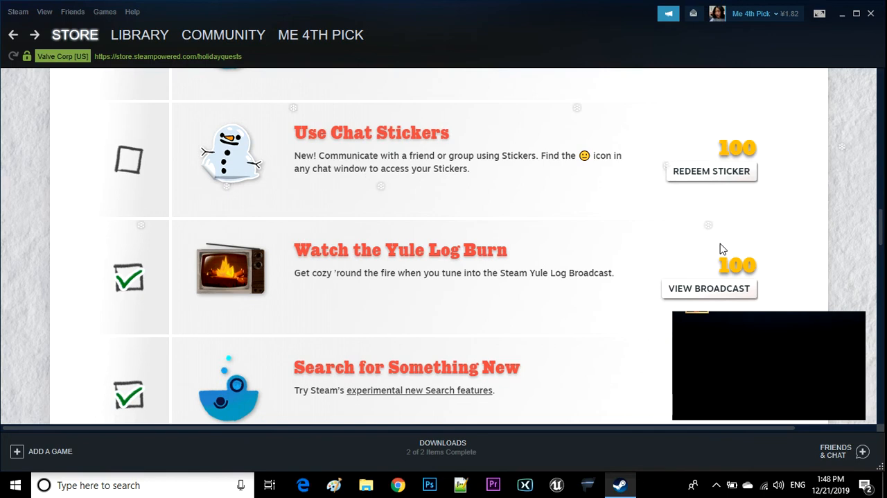
{"action": "mouse_move", "coordinate": [871, 304]}
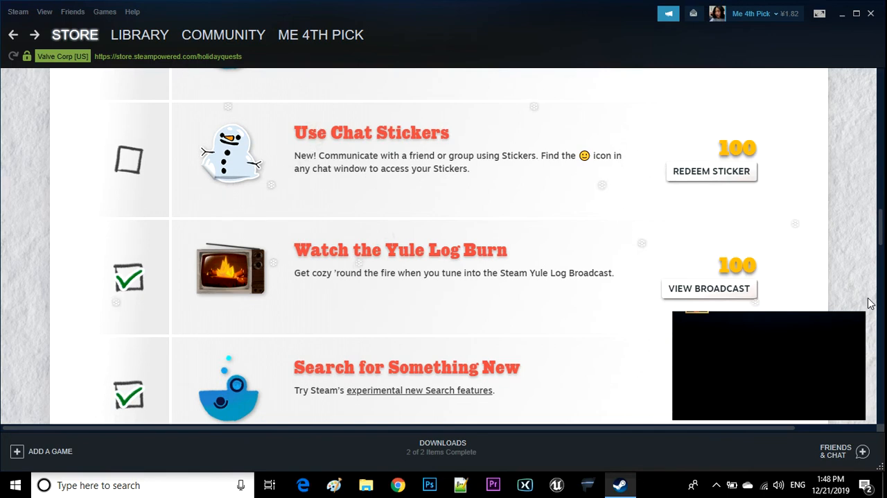
{"action": "mouse_move", "coordinate": [526, 285]}
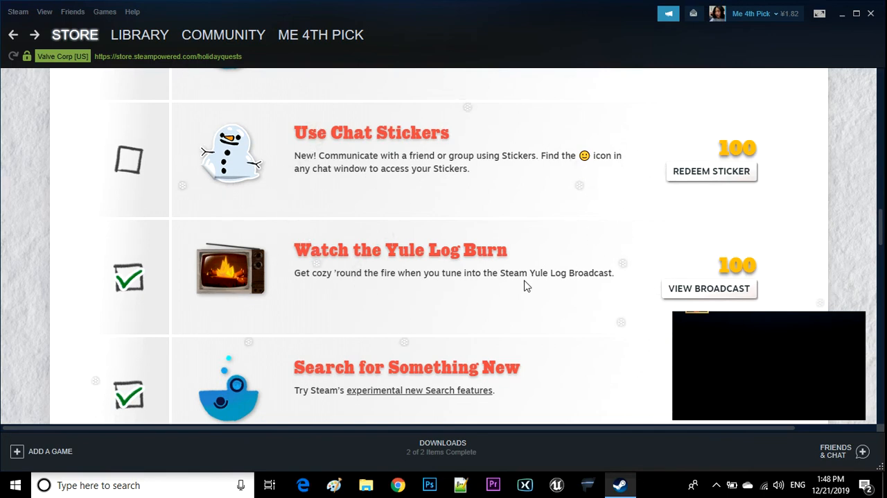
{"action": "mouse_move", "coordinate": [534, 271]}
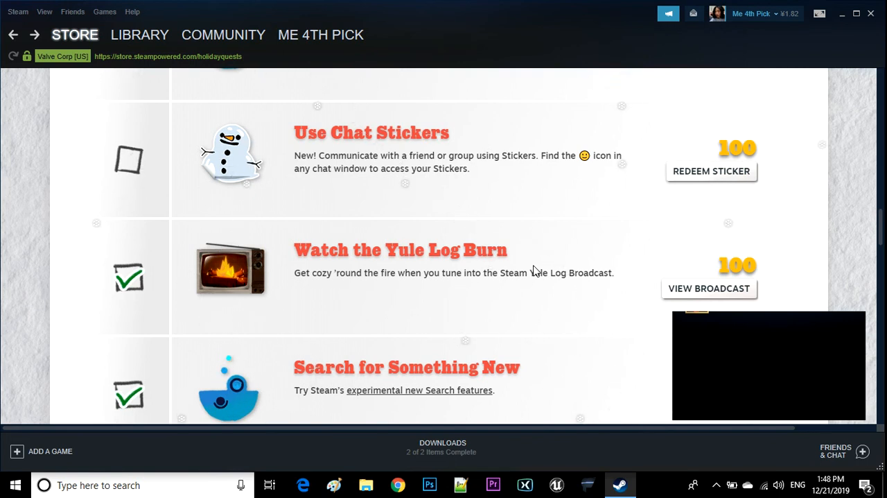
{"action": "mouse_move", "coordinate": [588, 268]}
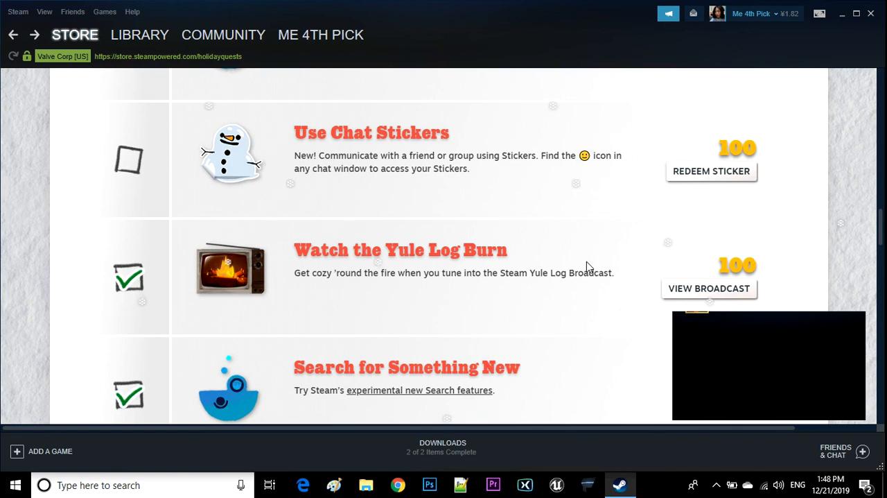